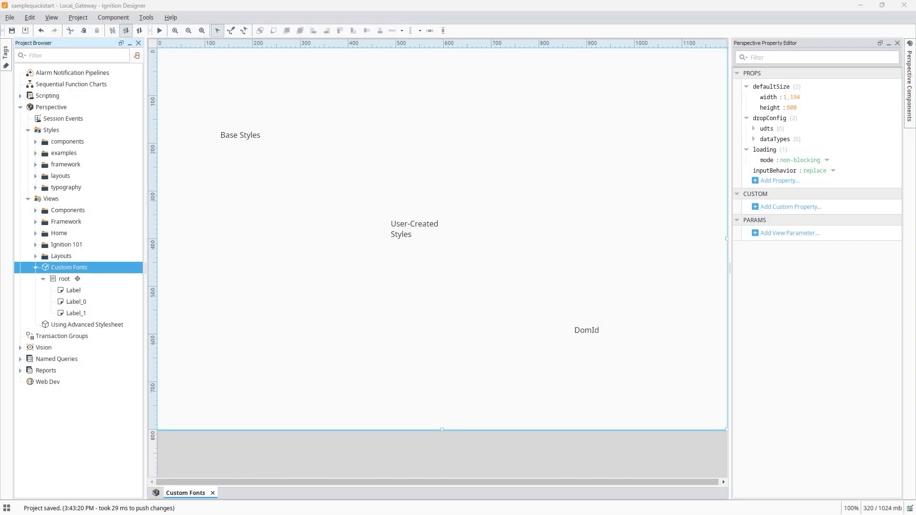
mouse_move(409, 112)
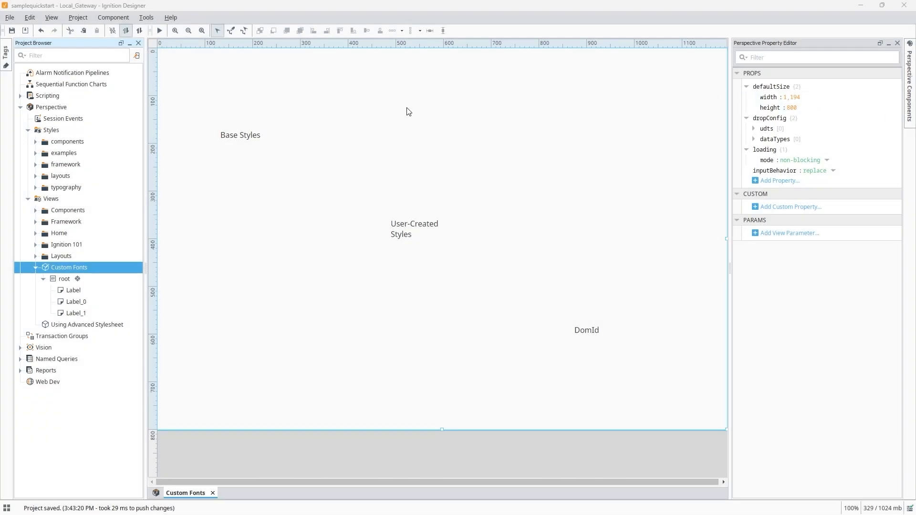
Step: Bring up the context menu for the project's Styles folder in the Project Browser
right_click(50, 130)
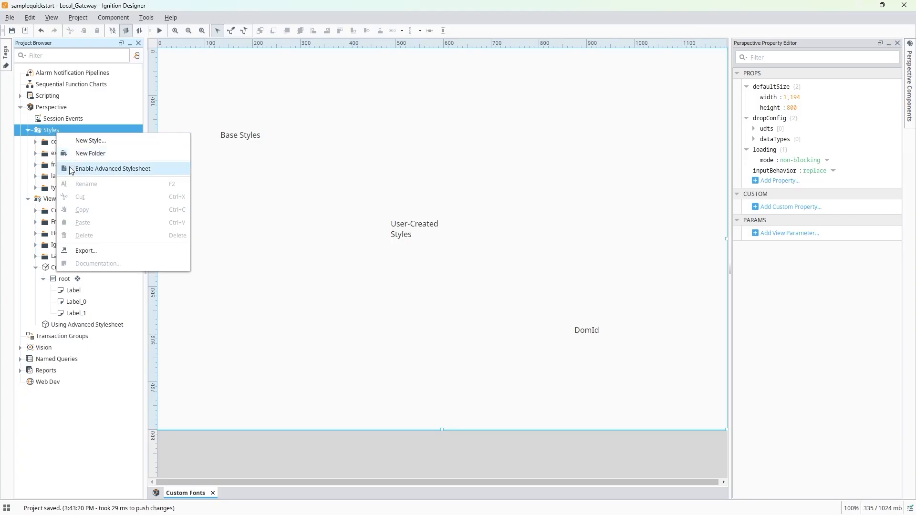
Step: Enable the advanced stylesheet so stylesheet.css opens for editing
left_click(113, 169)
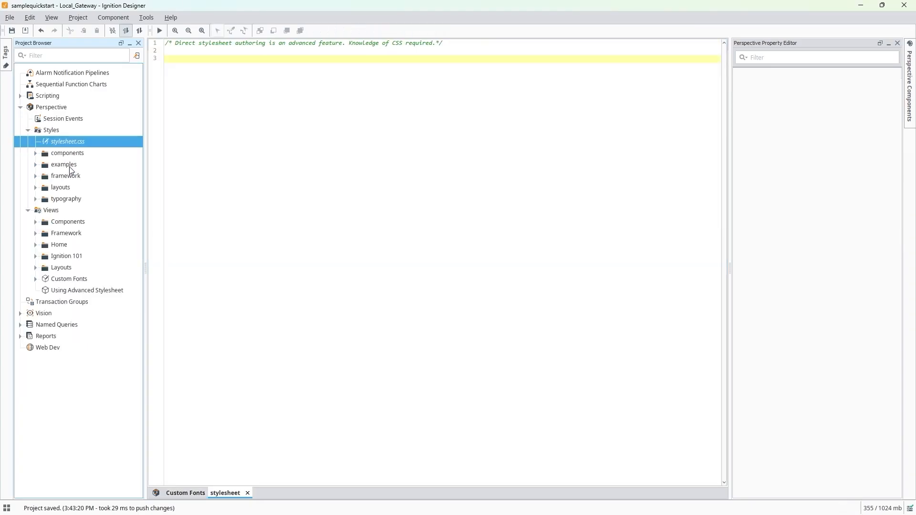
mouse_move(120, 104)
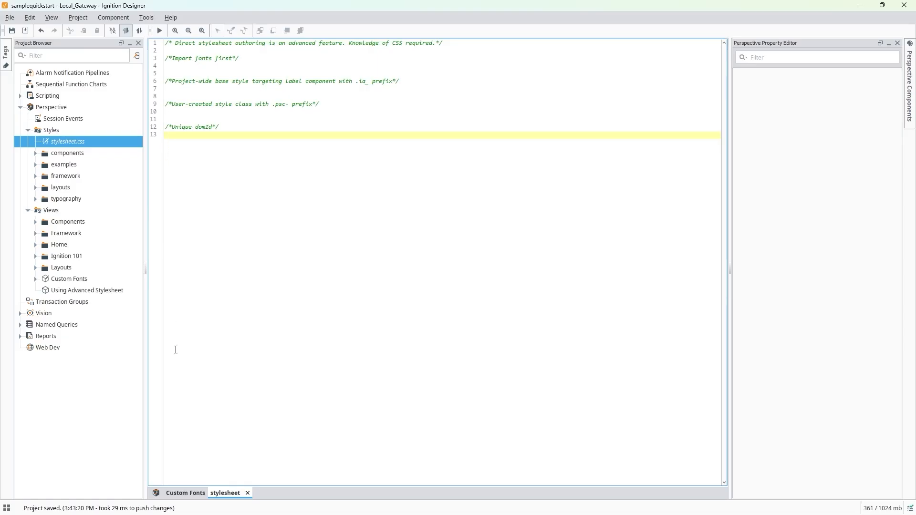
mouse_move(185, 492)
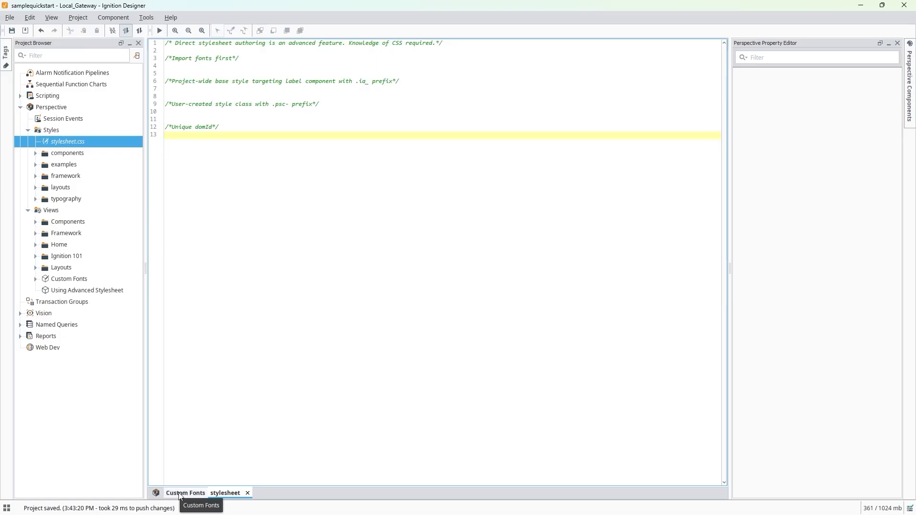
Step: Add Roboto to the Google Fonts selection and show its embed code
left_click(185, 492)
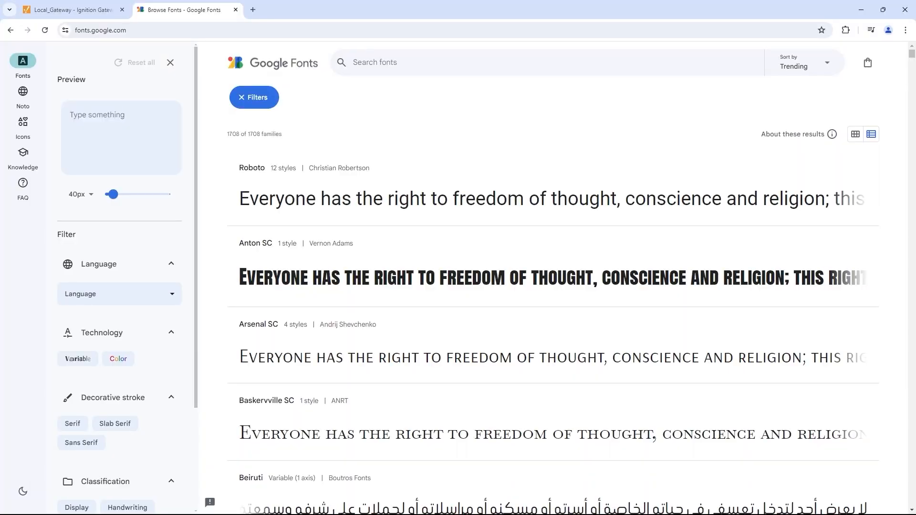
mouse_move(803, 49)
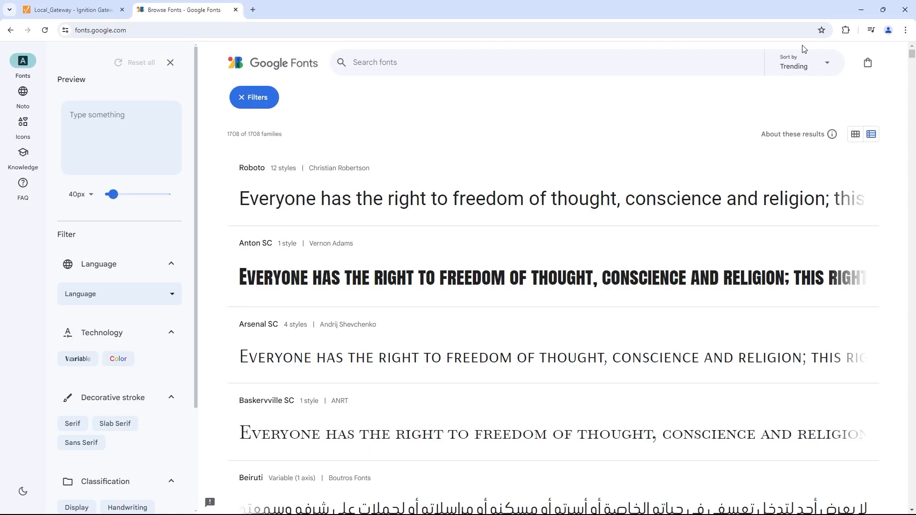
left_click(251, 168)
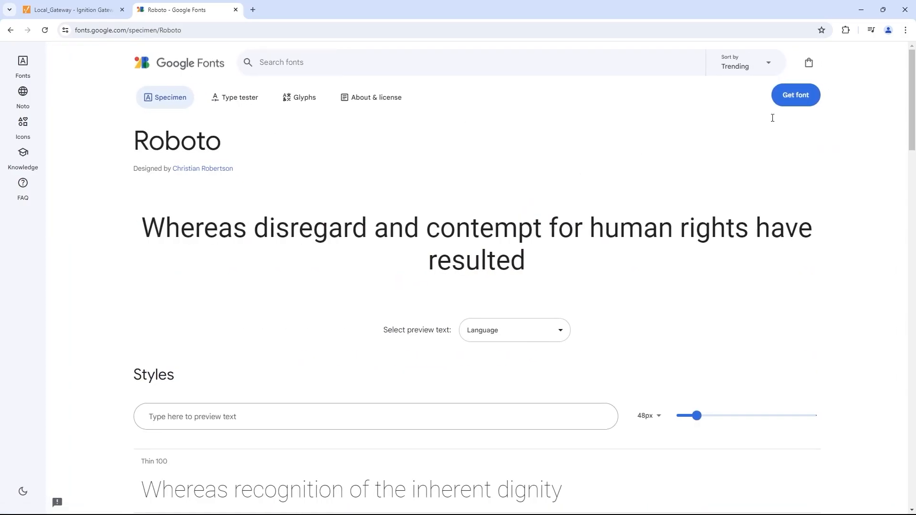
left_click(795, 94)
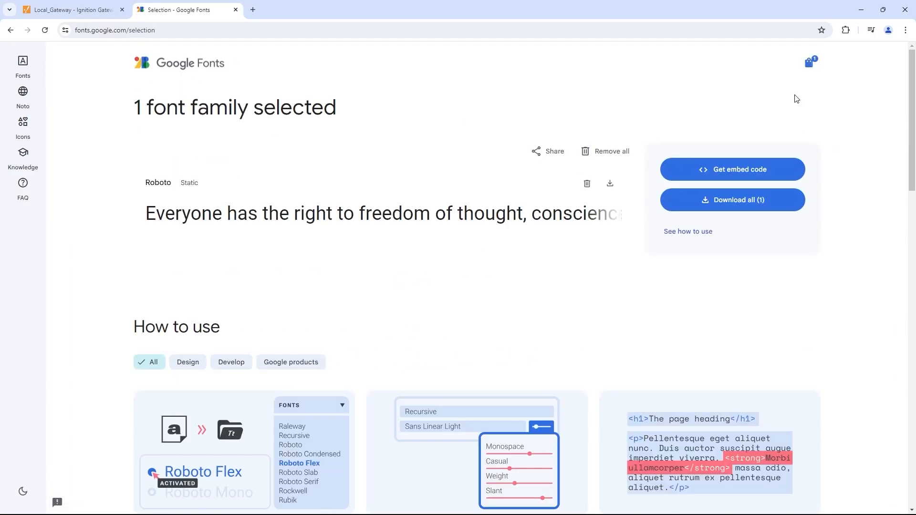
left_click(732, 170)
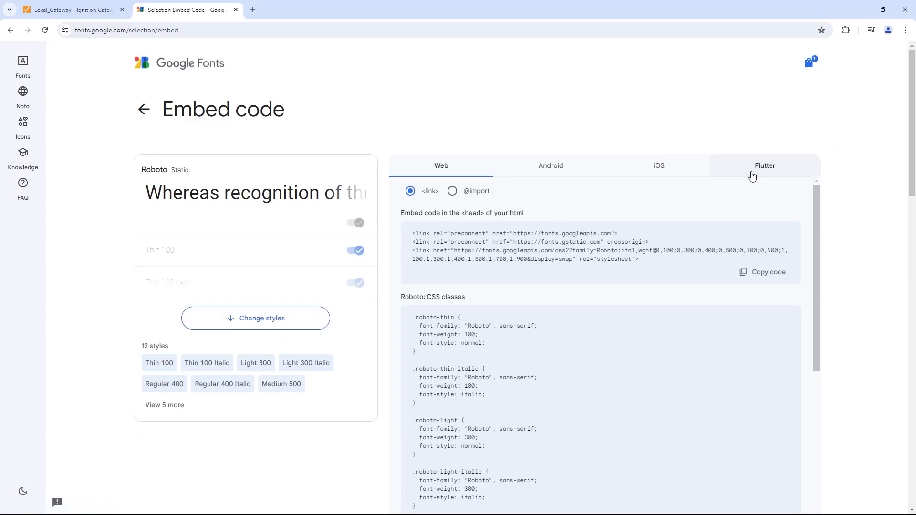
mouse_move(256, 319)
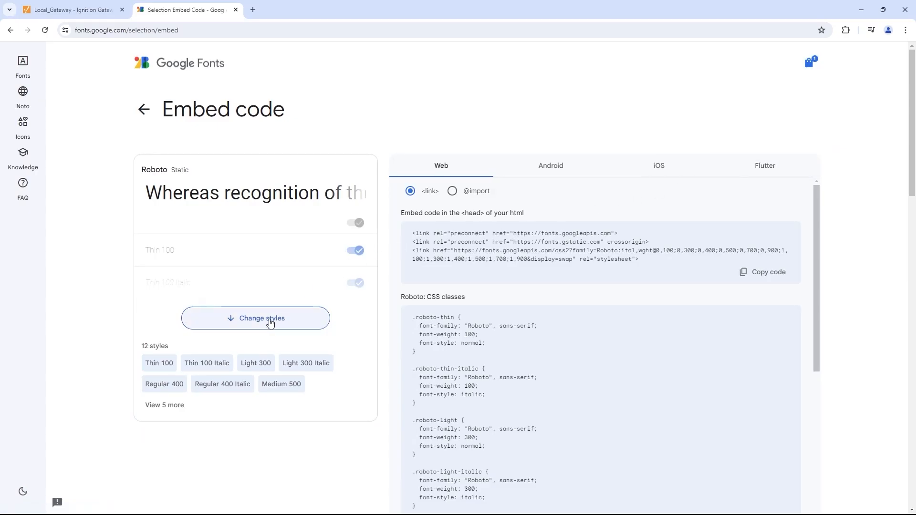
left_click(256, 317)
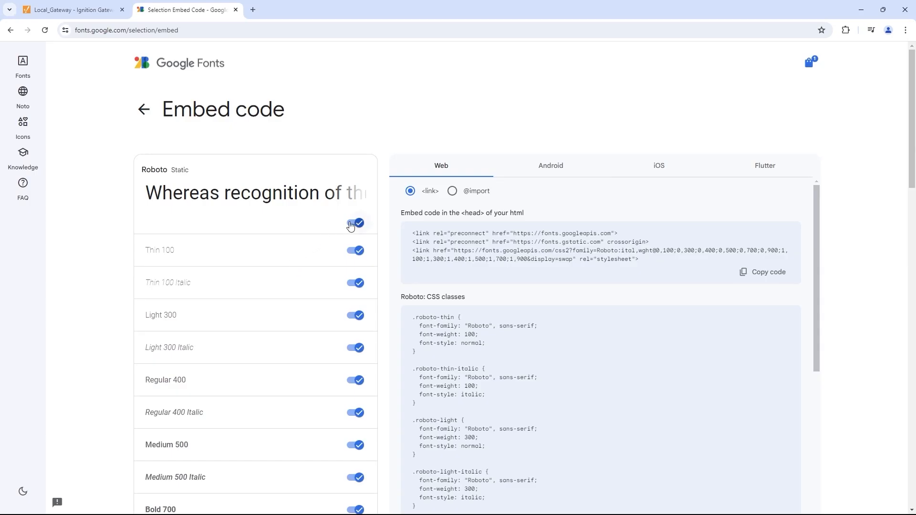
left_click(356, 223)
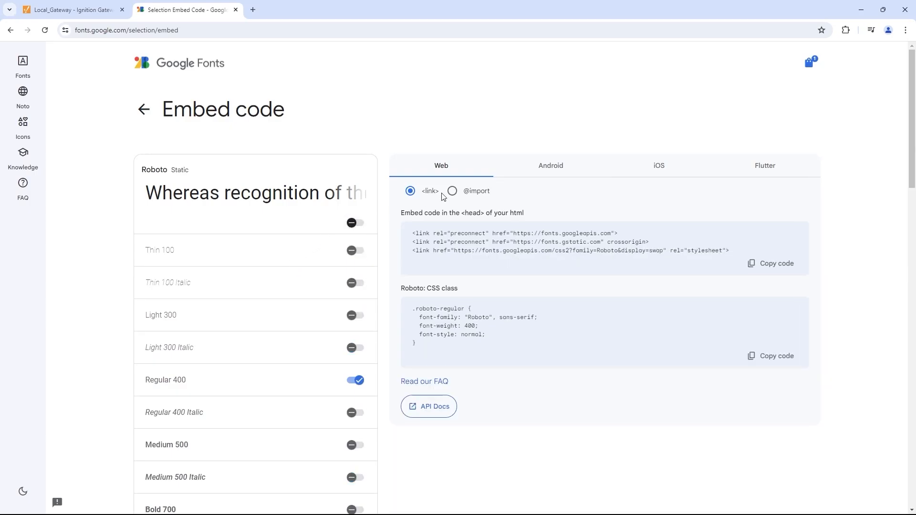
mouse_move(452, 191)
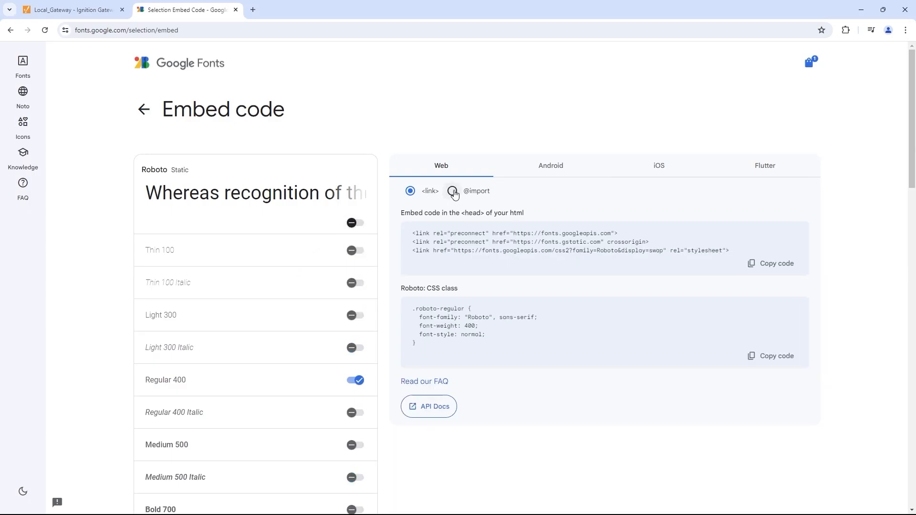
left_click(452, 191)
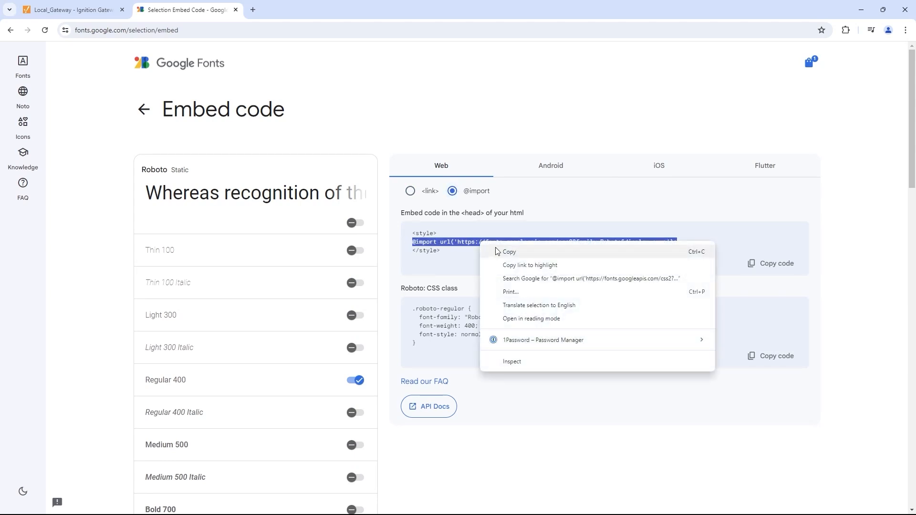
left_click(508, 252)
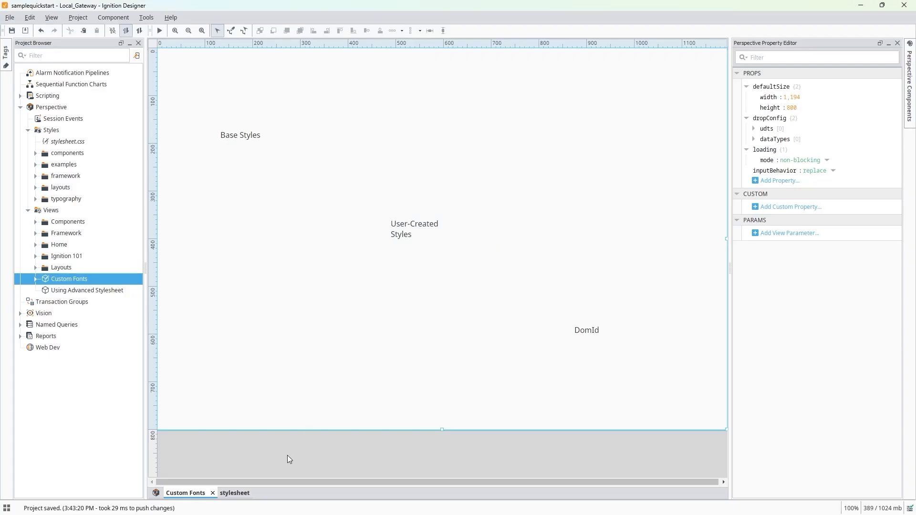
left_click(235, 493)
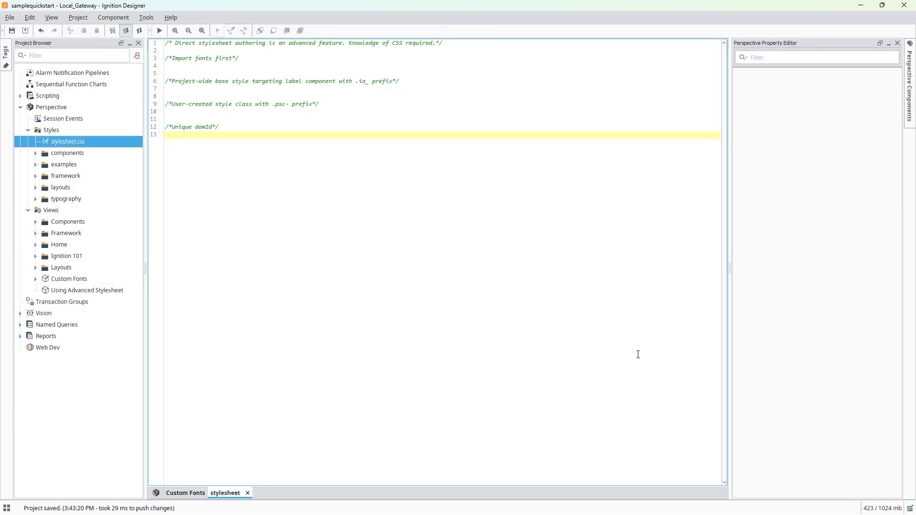
left_click(309, 66)
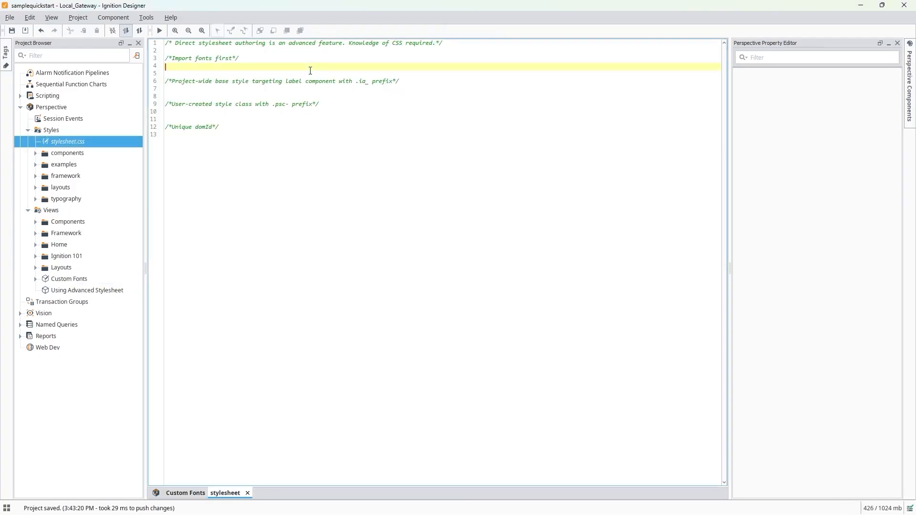
type("@import url('https://fonts.googleapis.com/css2?family=Roboto&display=swap');")
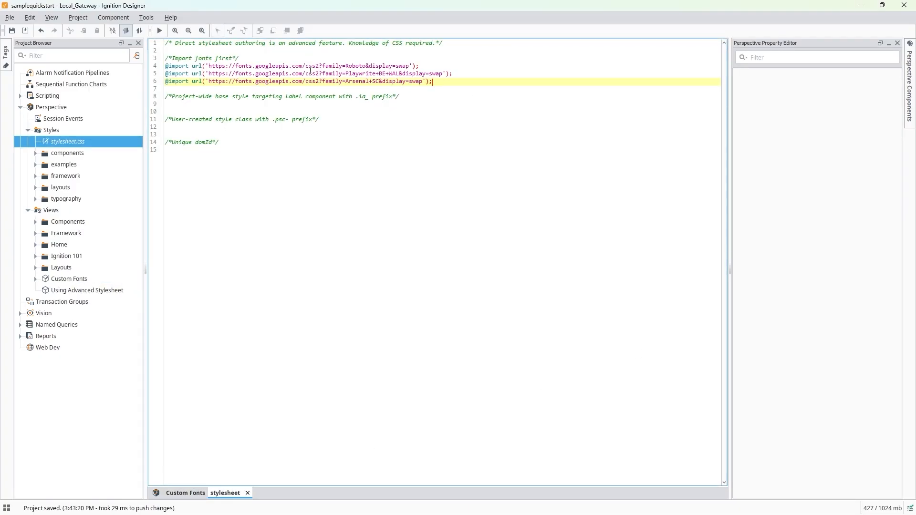
key("enter")
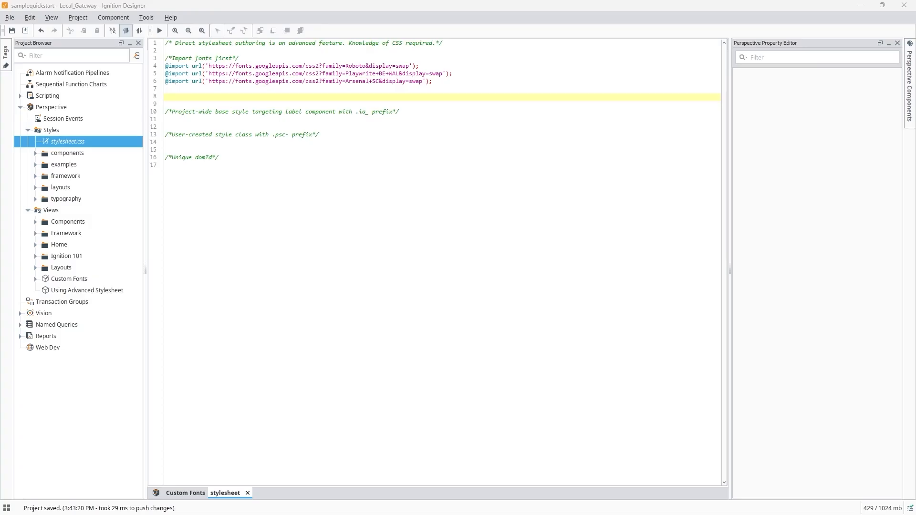
type("/* FYI: may affect performance")
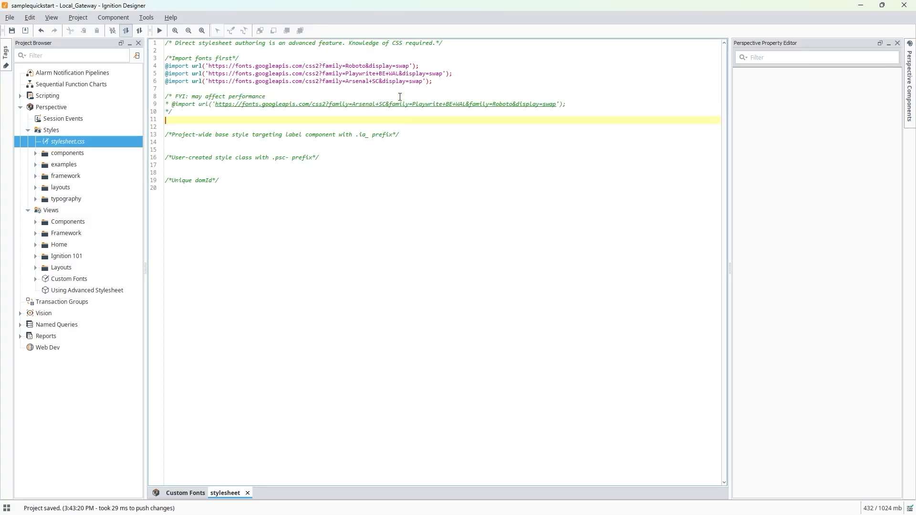
mouse_move(433, 134)
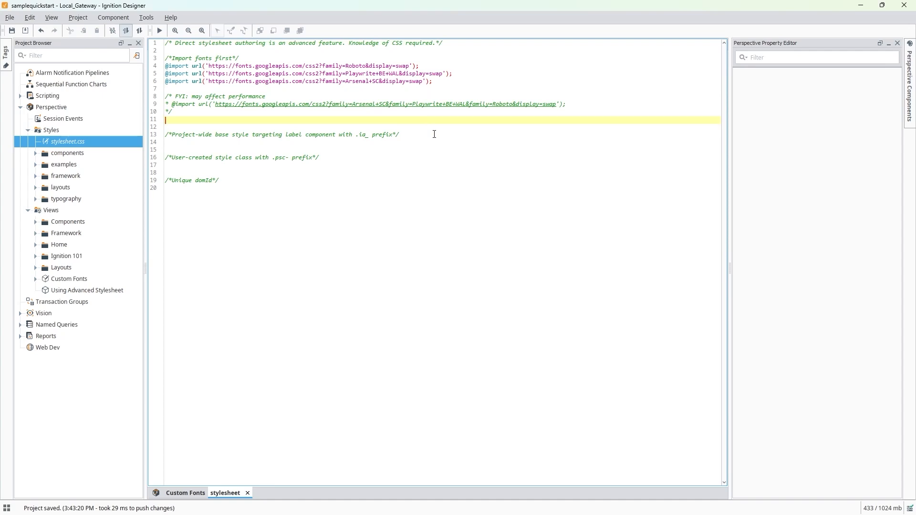
mouse_move(721, 135)
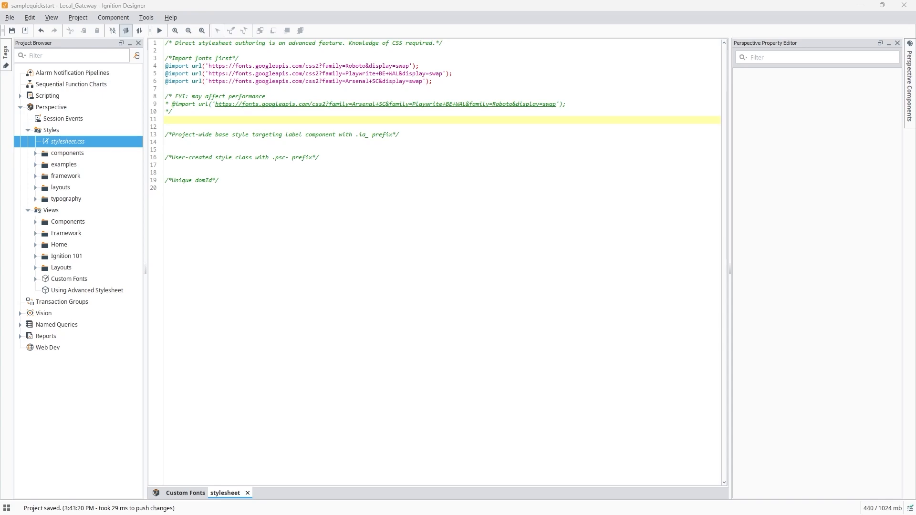
Step: Start the .ia_labelComponent base rule under the base style comment
left_click(321, 142)
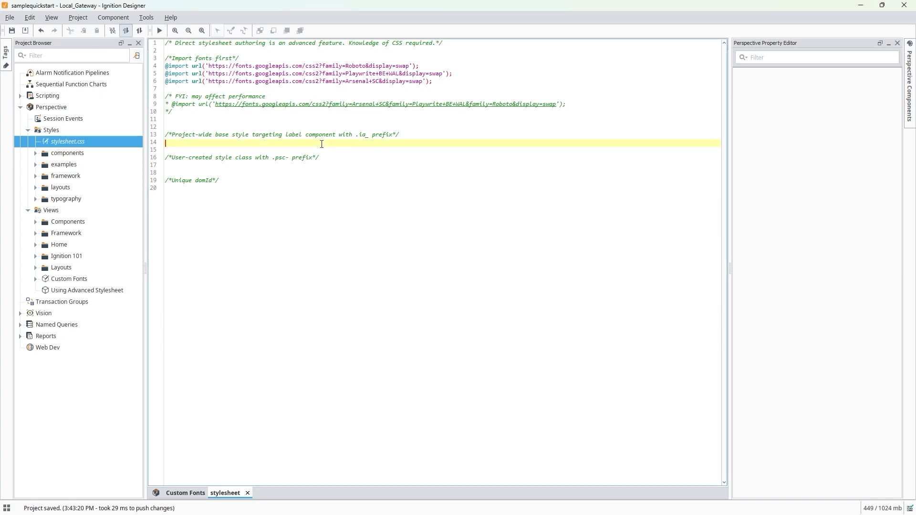
type(".ia_labelComponent{")
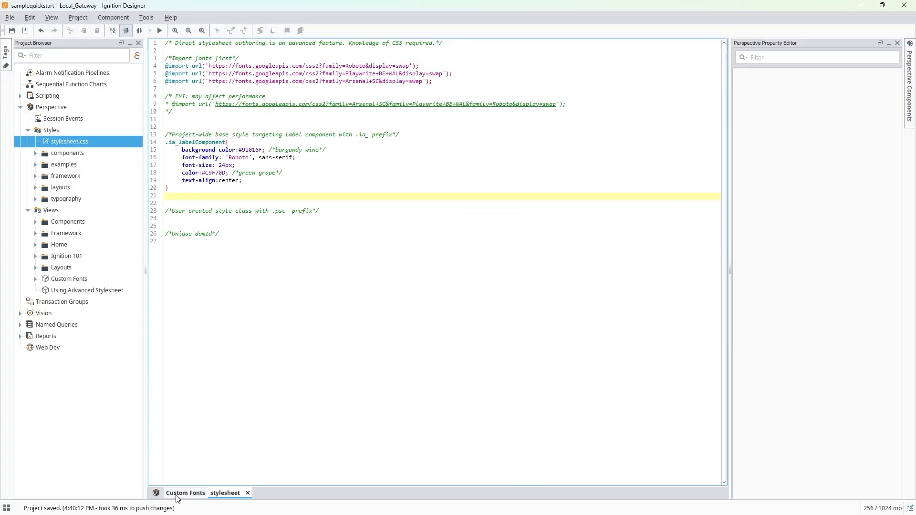
Step: Finish the .psc-myNewFontStyle rule with white 19px Playwrite BE WAL cursive text and save the project
left_click(185, 492)
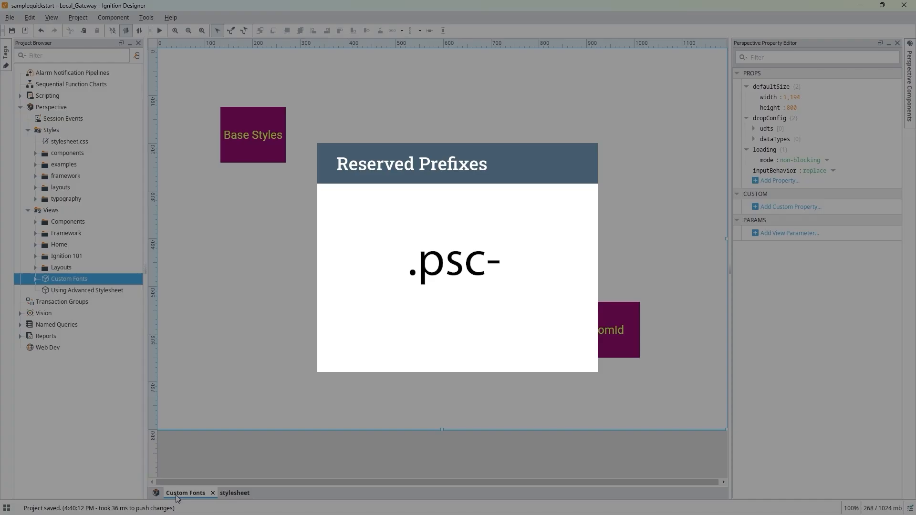
left_click(235, 492)
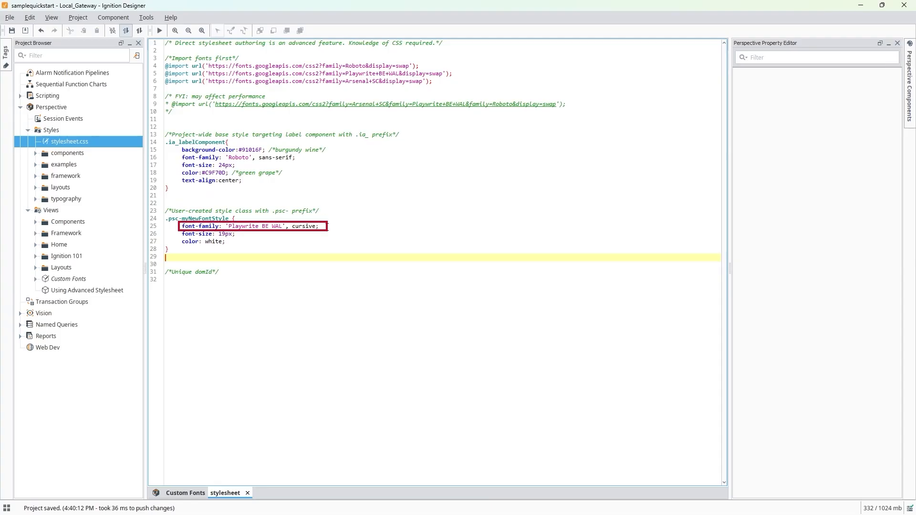
left_click(326, 227)
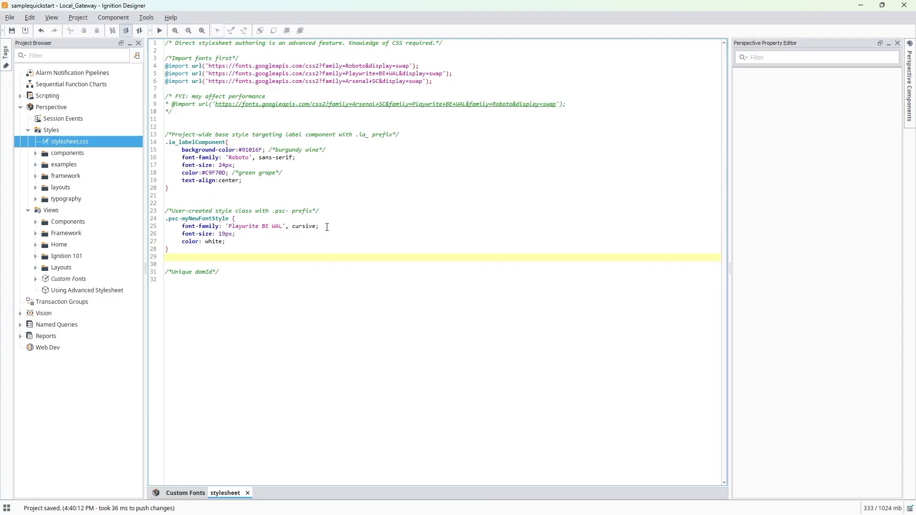
mouse_move(322, 228)
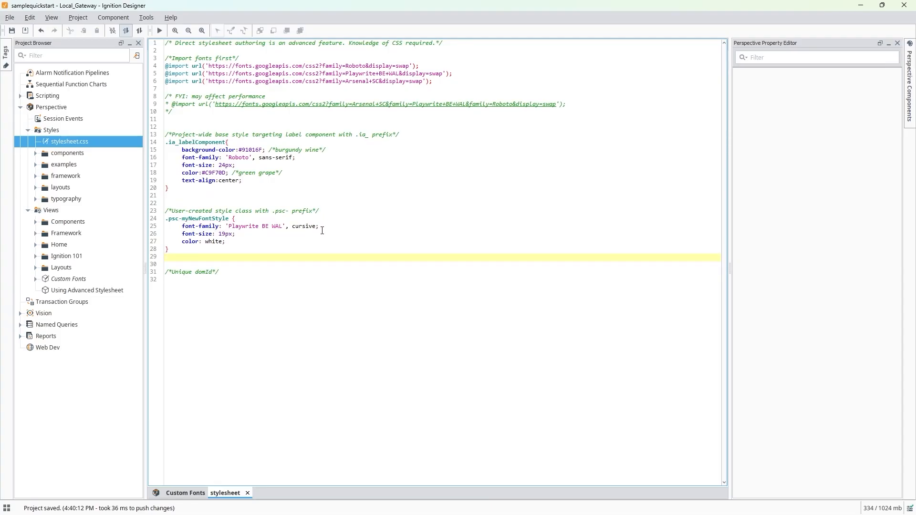
left_click(11, 31)
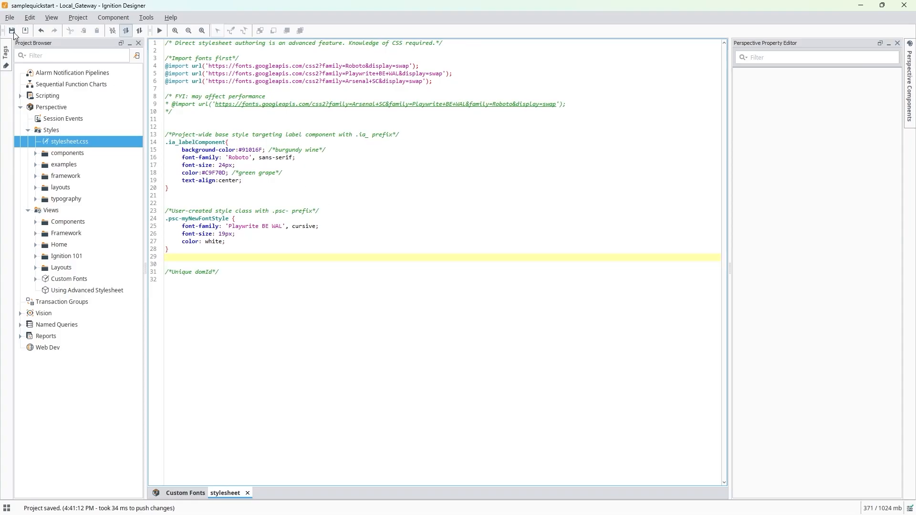
mouse_move(185, 426)
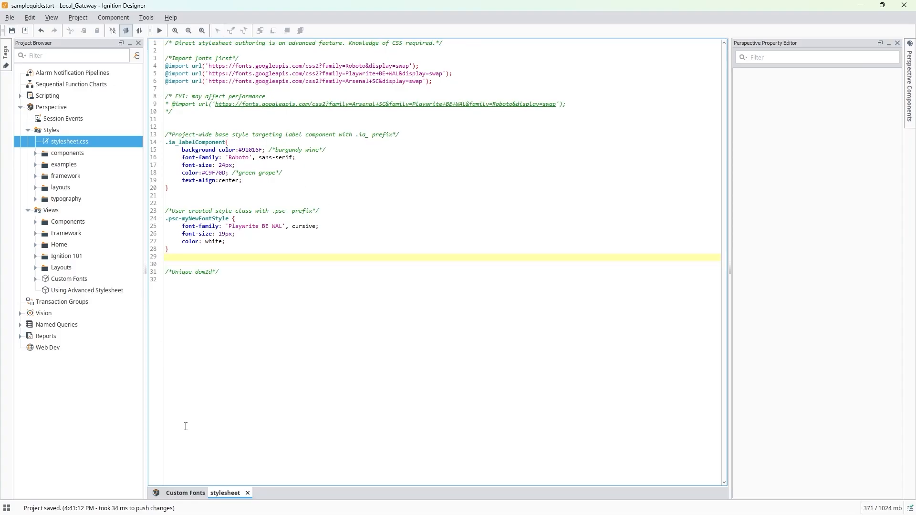
Step: Select the User-Created Styles label in the Custom Fonts view to assign myNewFontStyle
left_click(185, 493)
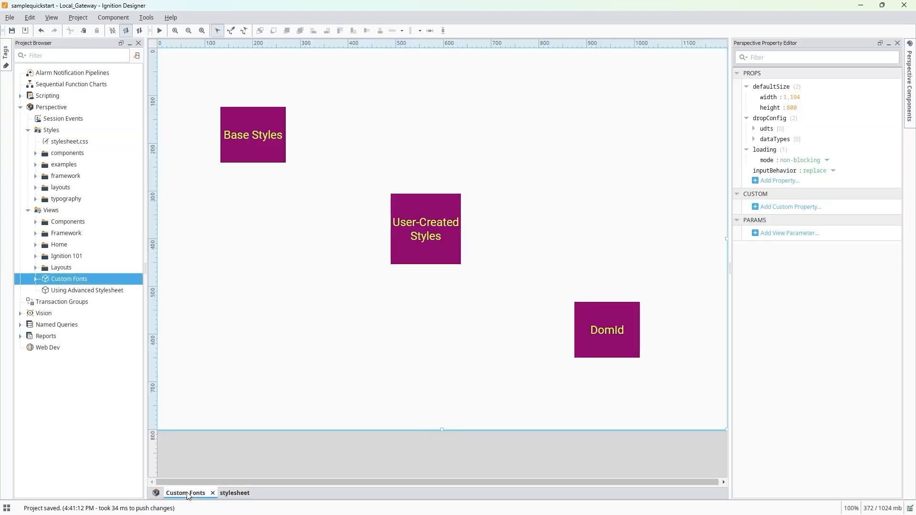
mouse_move(432, 245)
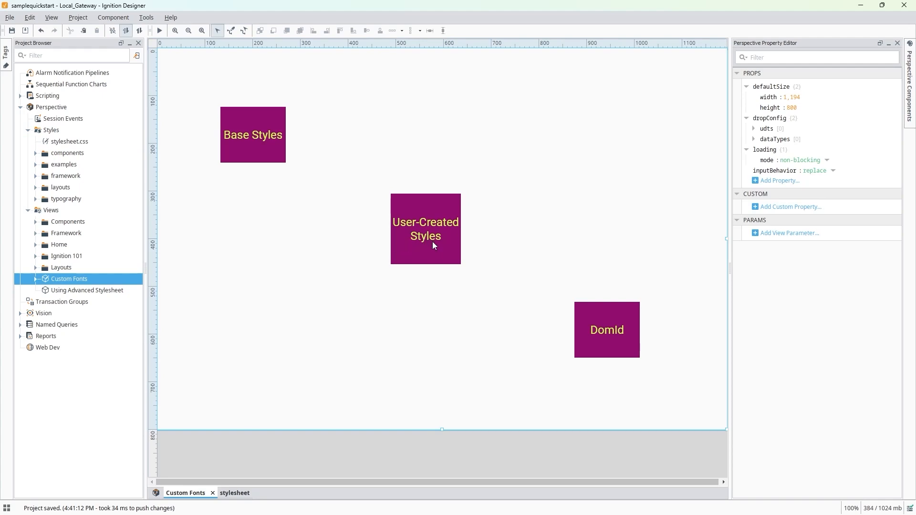
left_click(425, 228)
type("myNewFontStyle")
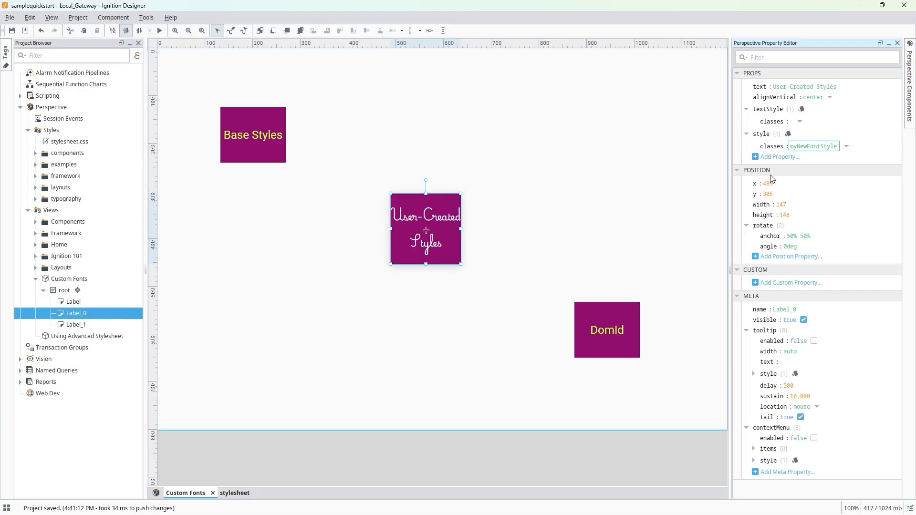
Step: Add a domId meta property set to arsenalLabel on the DomId label, then return to the stylesheet
left_click(76, 324)
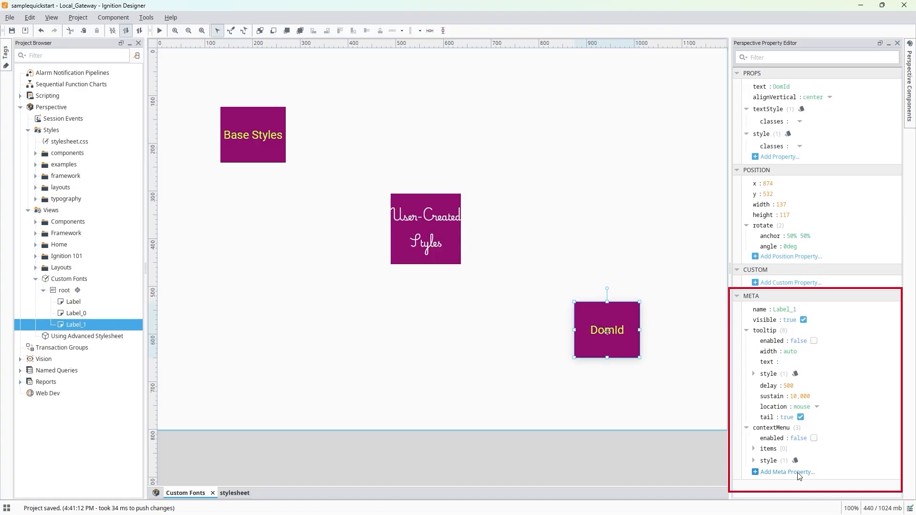
left_click(786, 473)
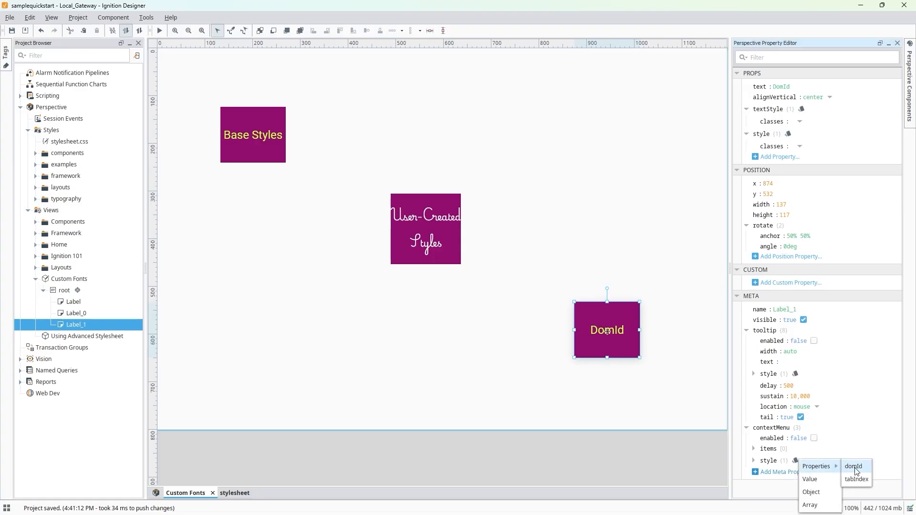
left_click(853, 466)
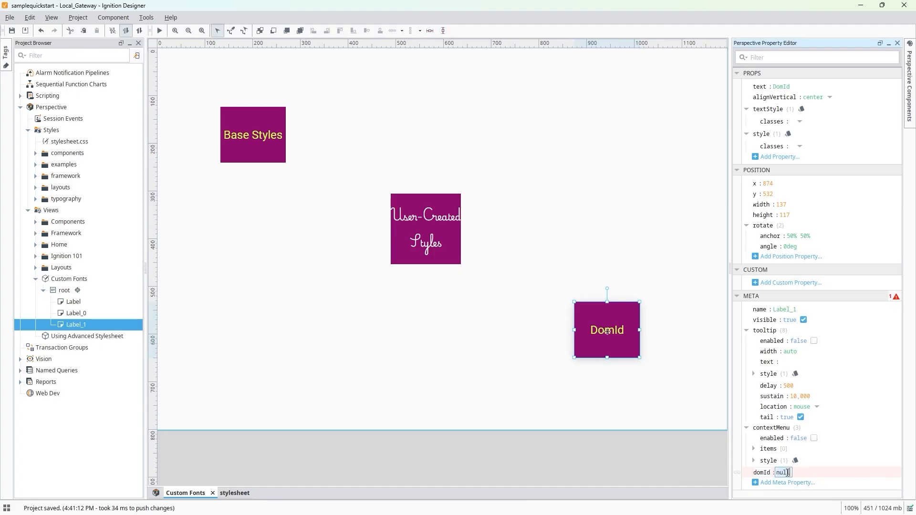
type("arst")
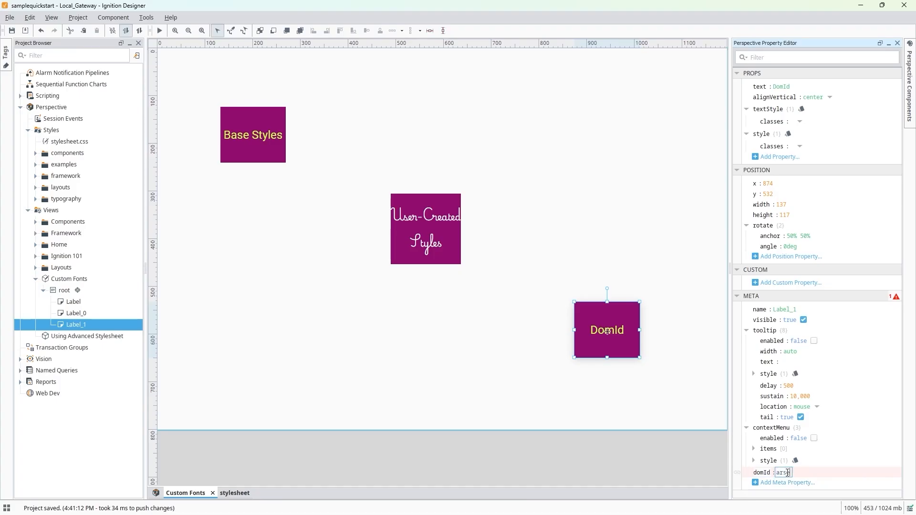
type("enalLabel")
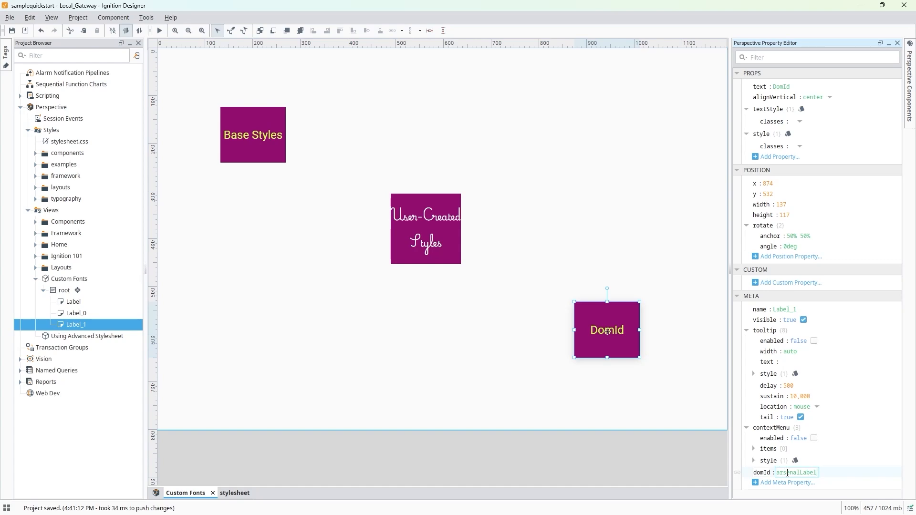
mouse_move(756, 475)
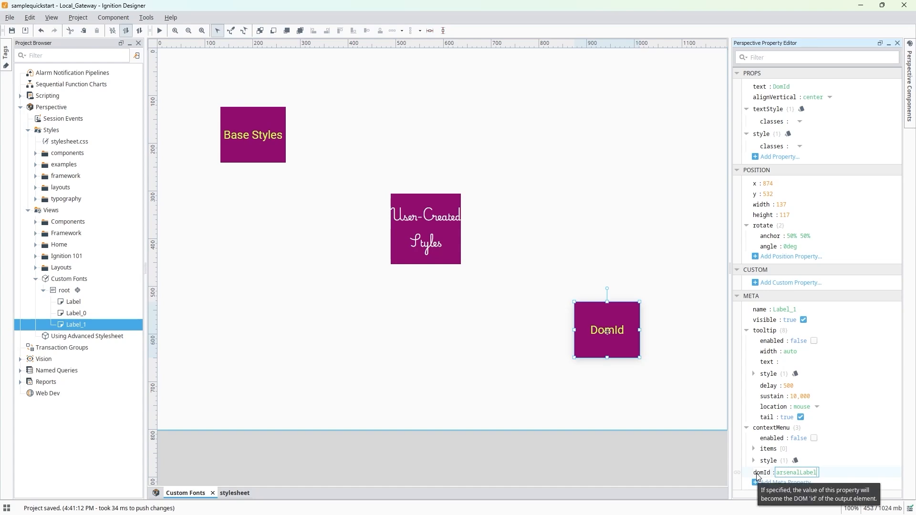
mouse_move(329, 450)
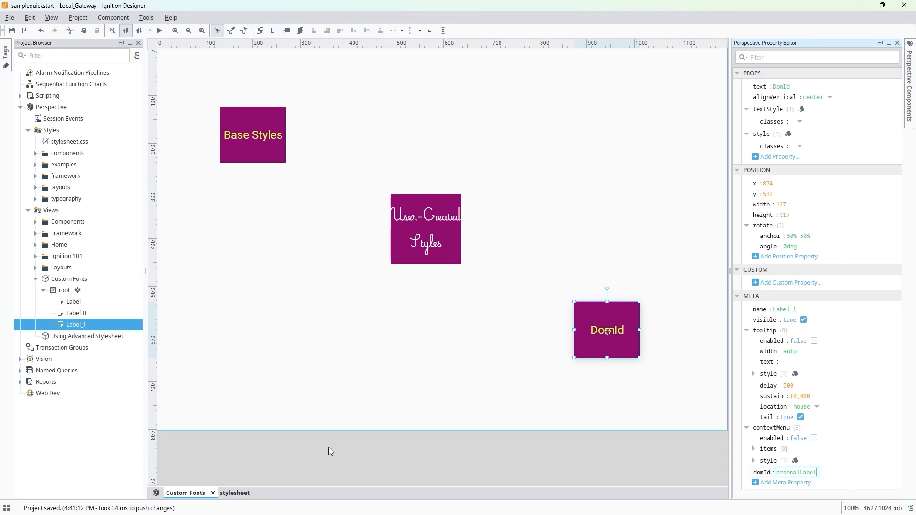
left_click(225, 492)
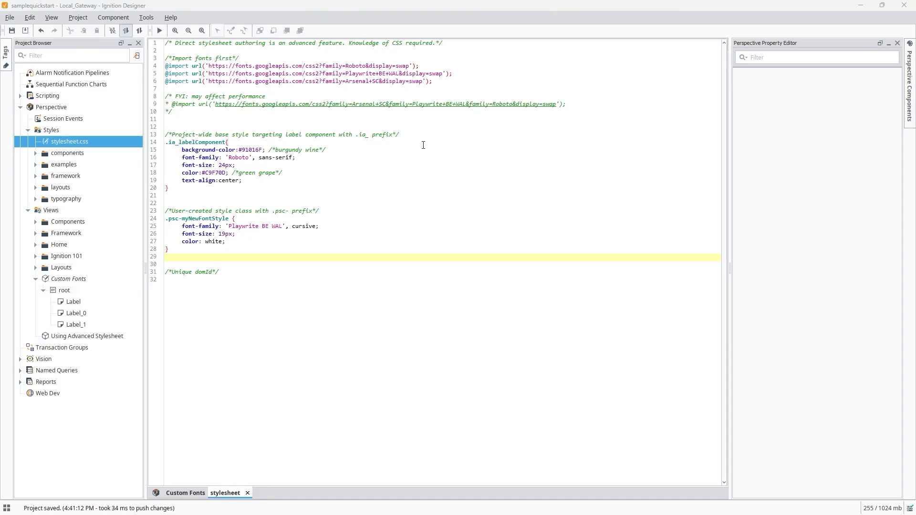
Step: Write the #arsenalLabel rule with 36px Arsenal SC text and check the labels in Custom Fonts
type("#arsenalLabel {")
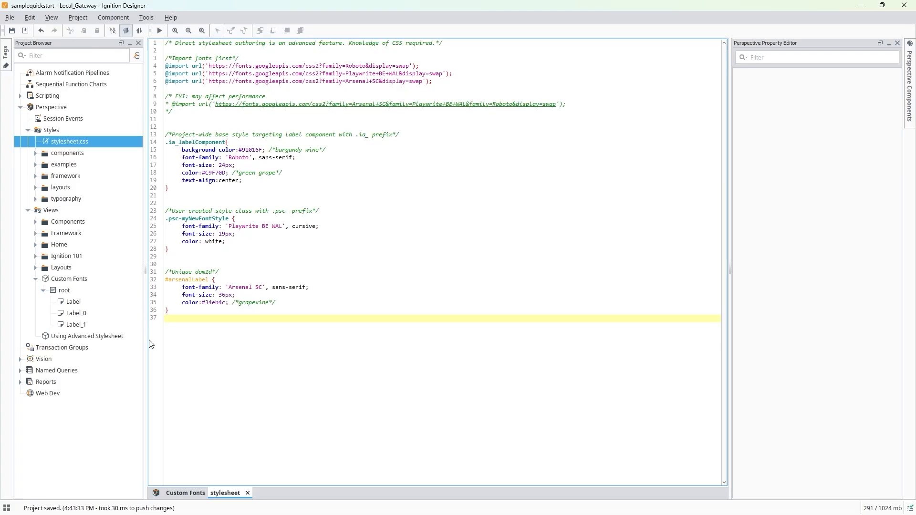
left_click(185, 492)
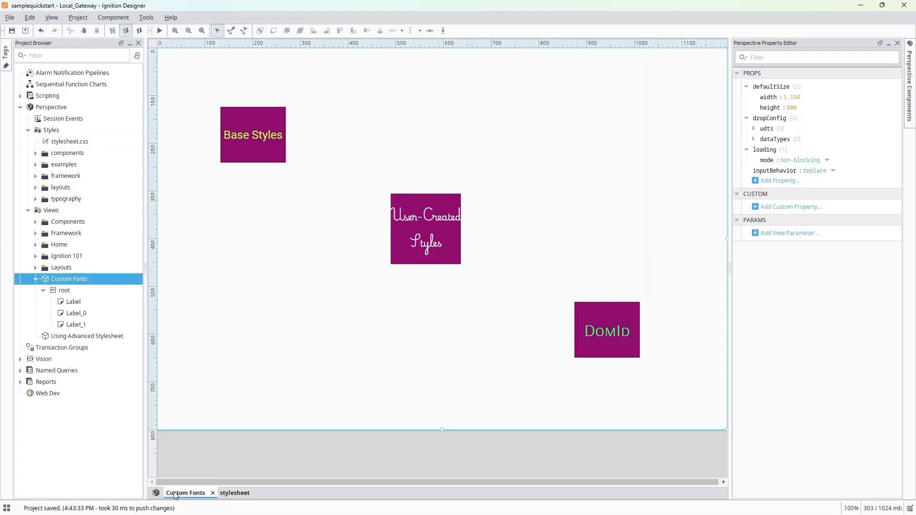